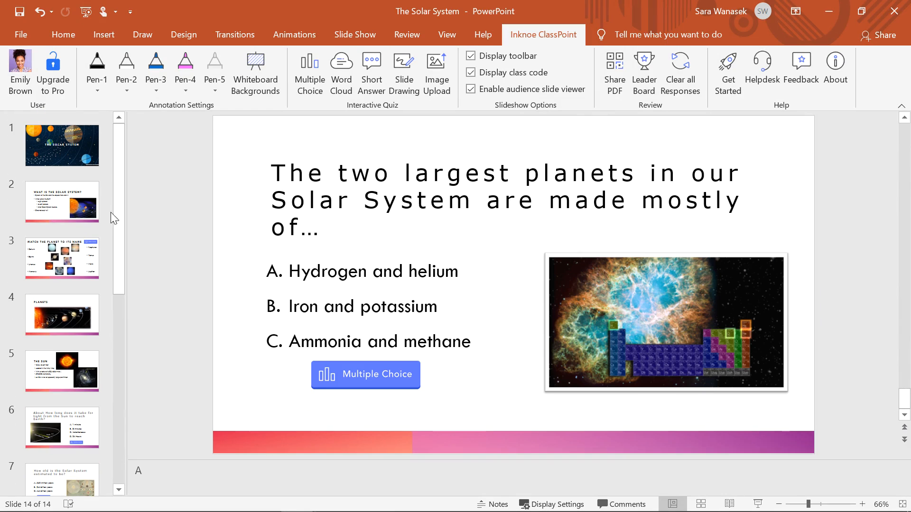
- Show the Multiple Choice quiz settings for slide 6's light-travel question
click(62, 427)
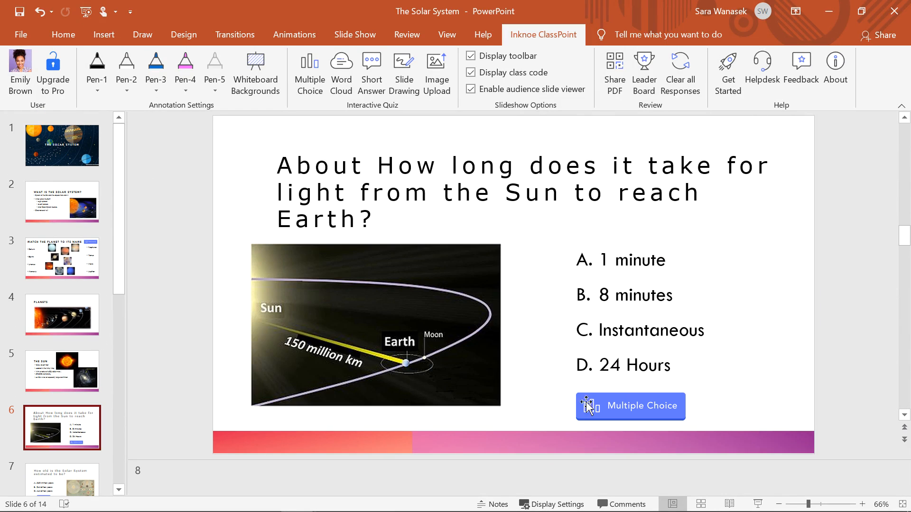
click(630, 406)
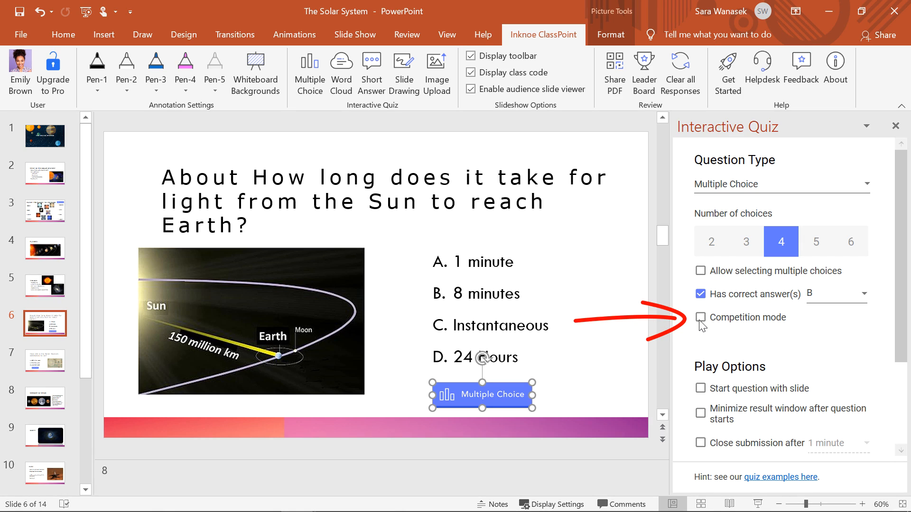
- Enable Competition mode for the light-travel question and for slide 14's gas-giant question
click(700, 318)
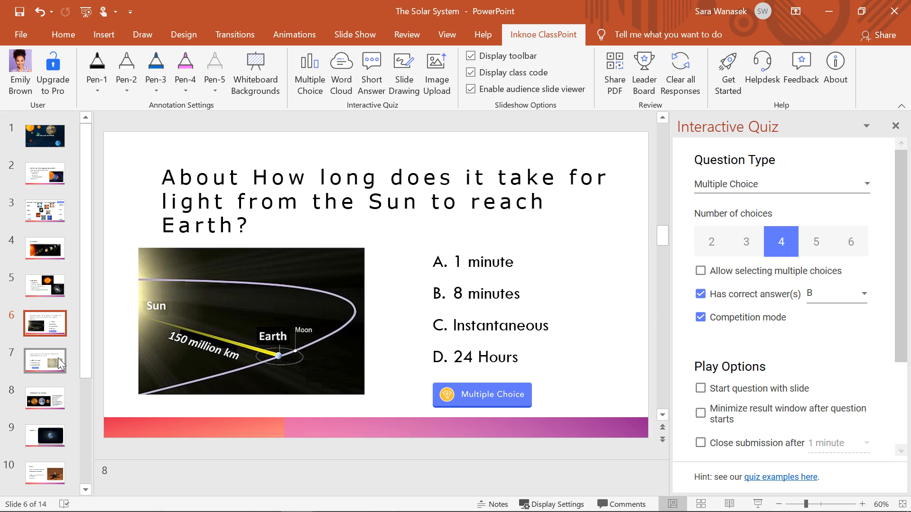
click(44, 361)
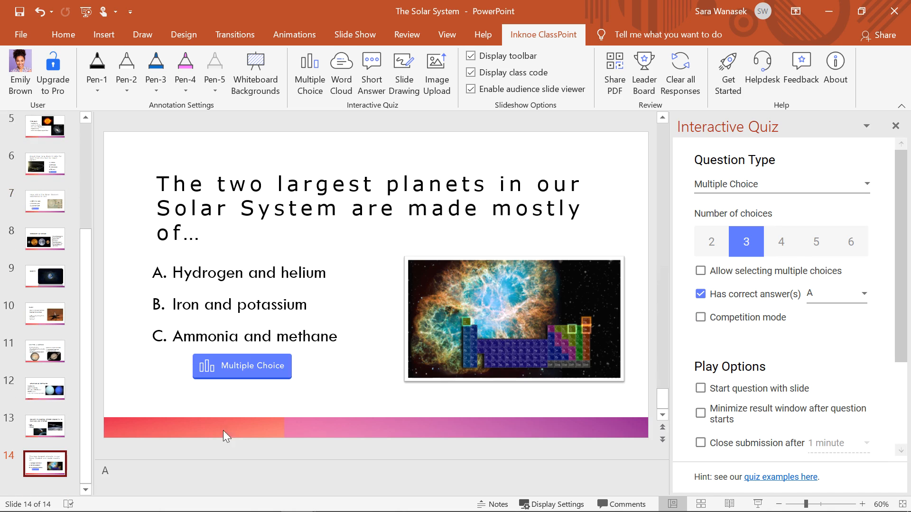
click(700, 317)
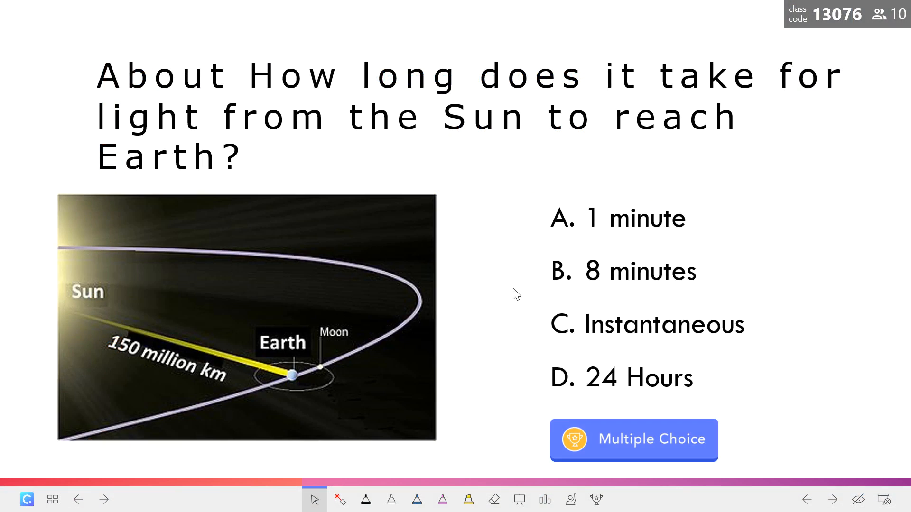
- Start collecting live responses to the light-travel question in the slideshow
click(632, 439)
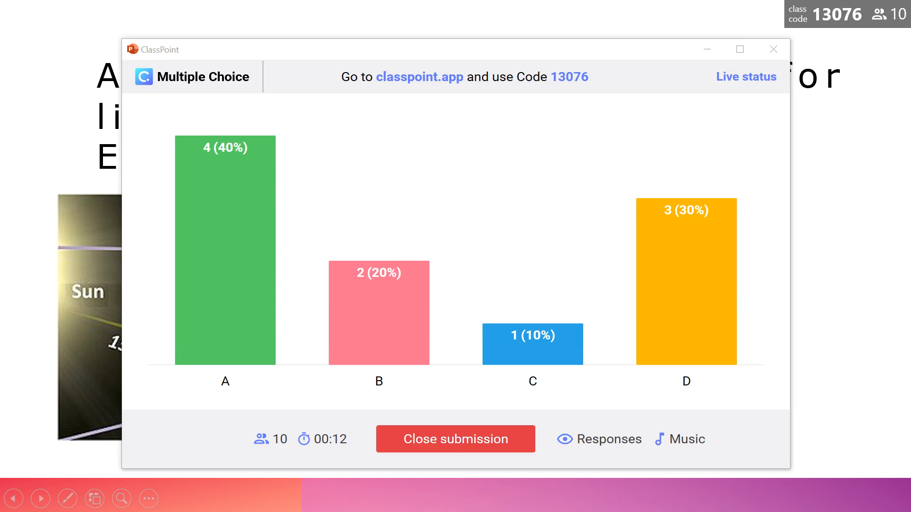
- Close submissions, reveal B as correct, and show the standings with Jared first at 1000 points
click(455, 439)
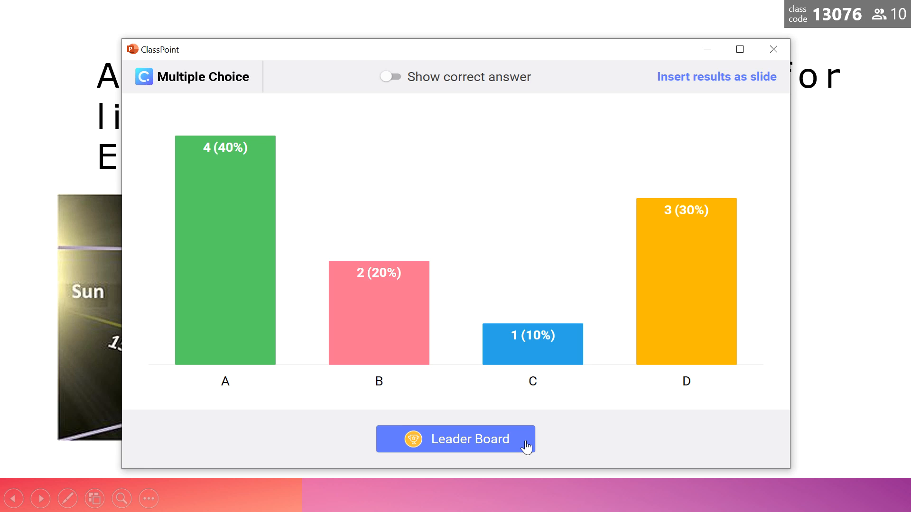
click(390, 77)
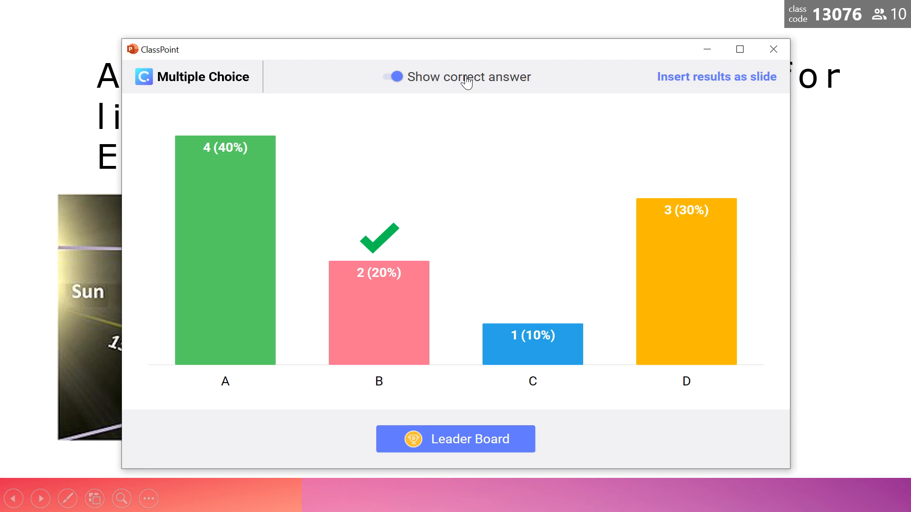
mouse_move(483, 364)
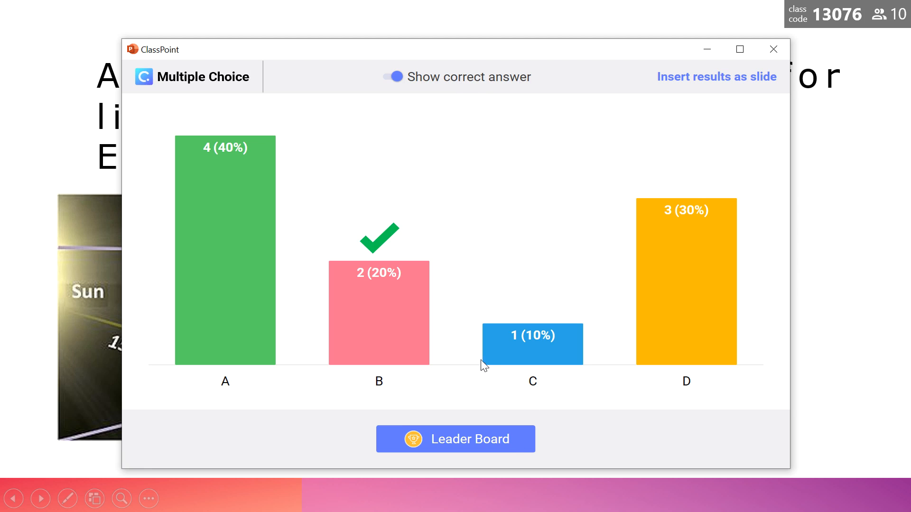
click(456, 438)
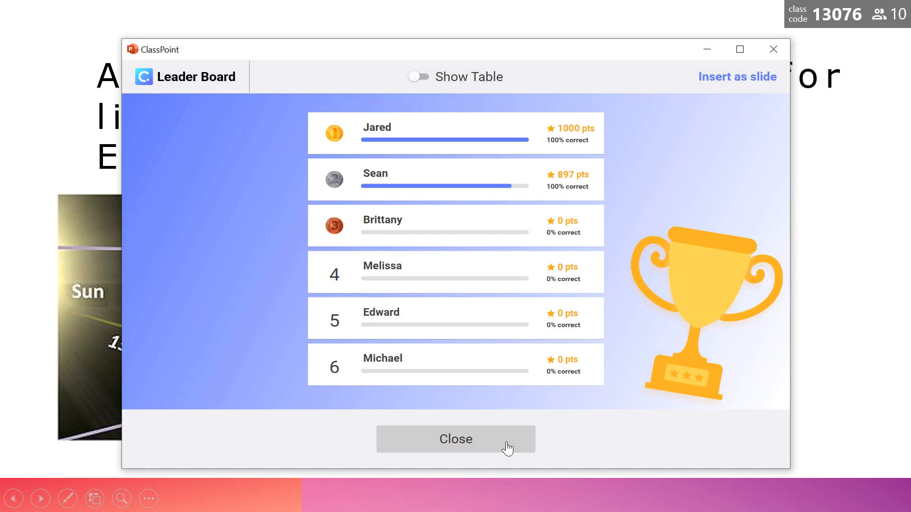
- Run the second question, close its submissions and check the standings with Jared at 2000 points
click(456, 438)
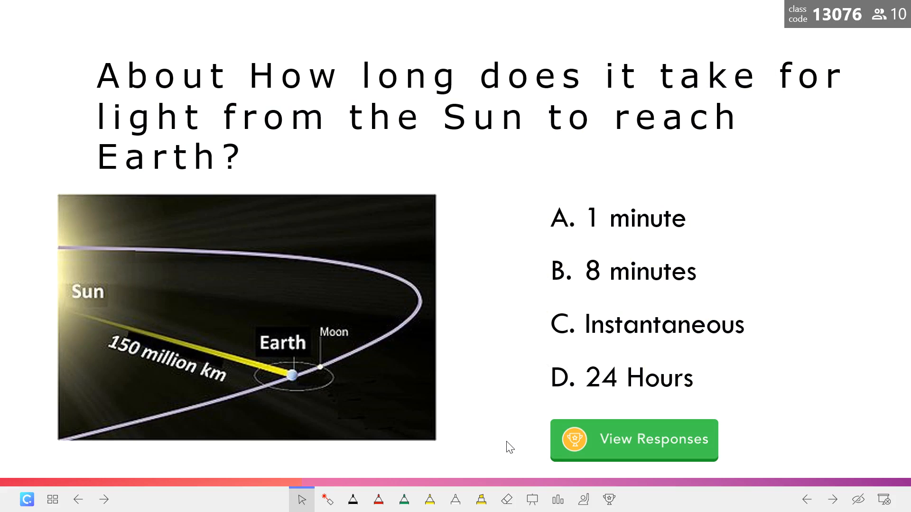
click(633, 439)
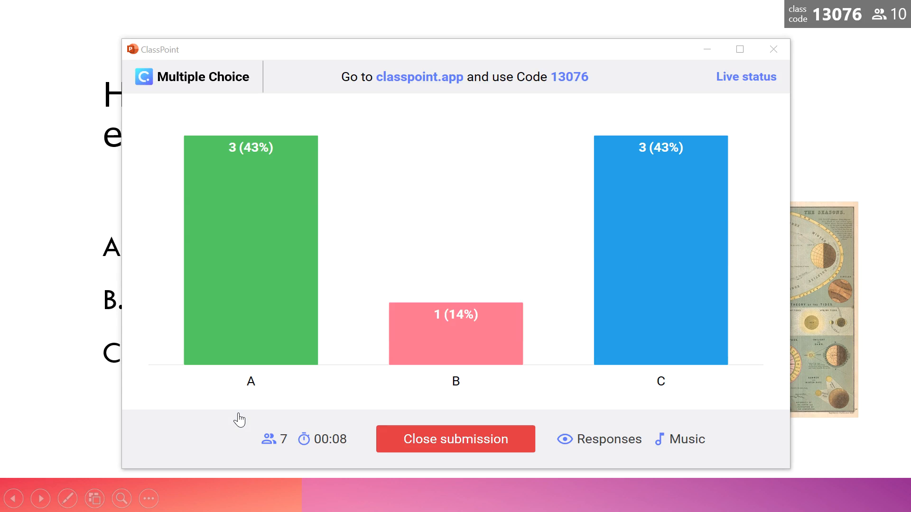
click(454, 438)
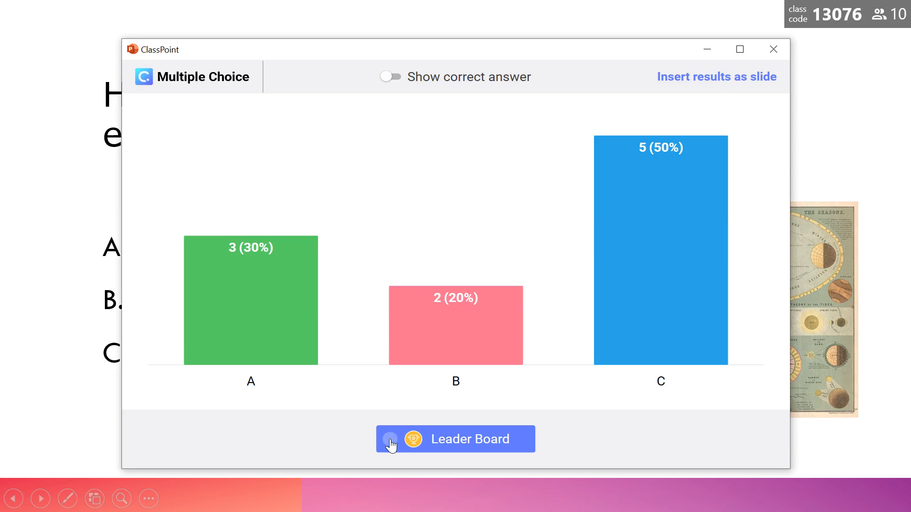
click(455, 438)
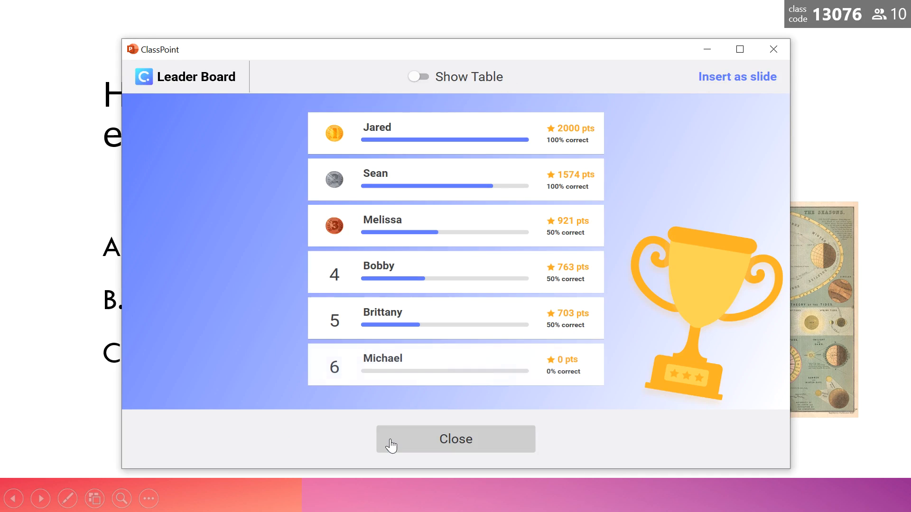
click(456, 439)
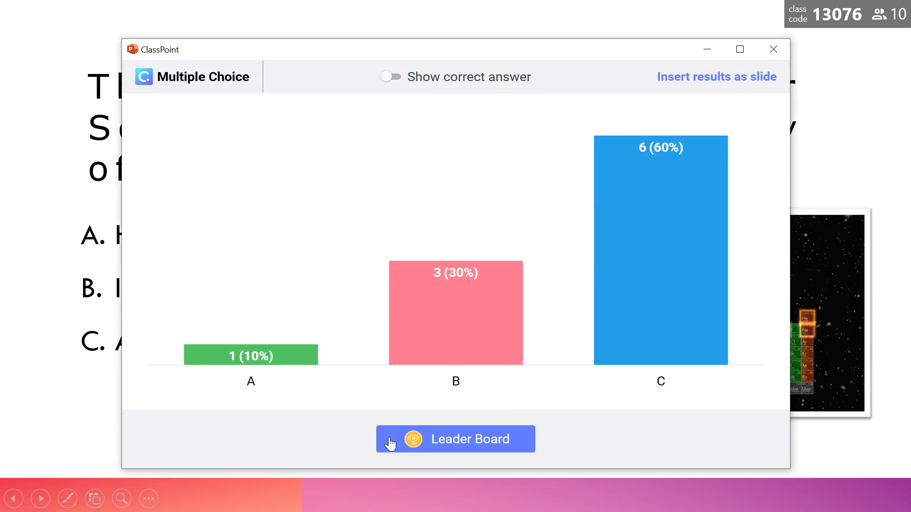
- Show the third-round standings with Jared first at 3000 points, then close them
click(455, 439)
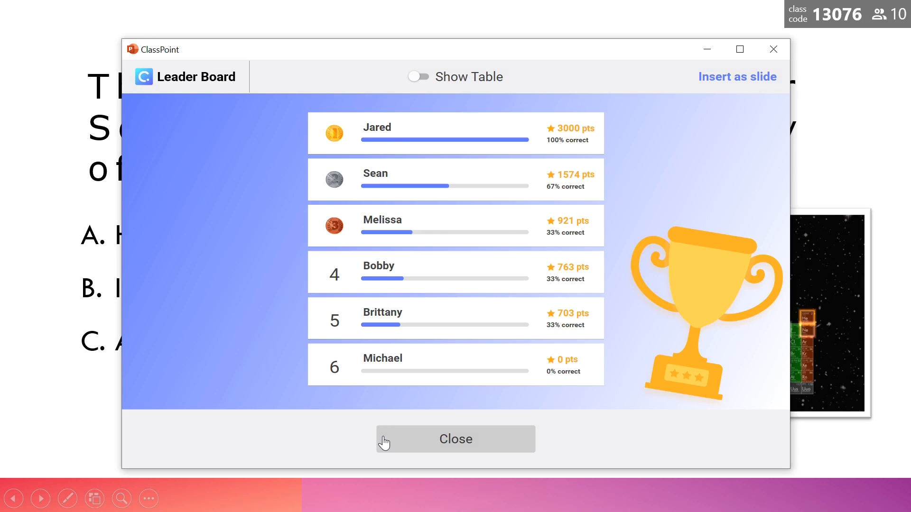
mouse_move(388, 319)
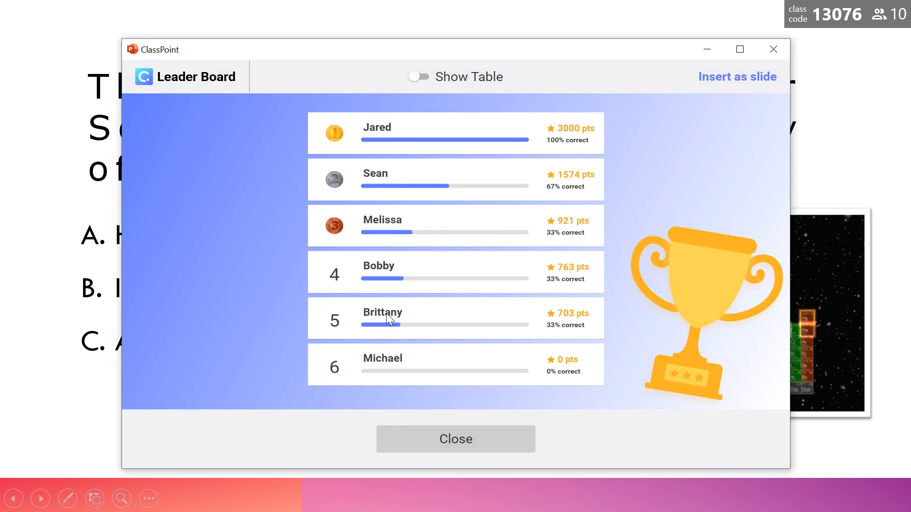
click(417, 76)
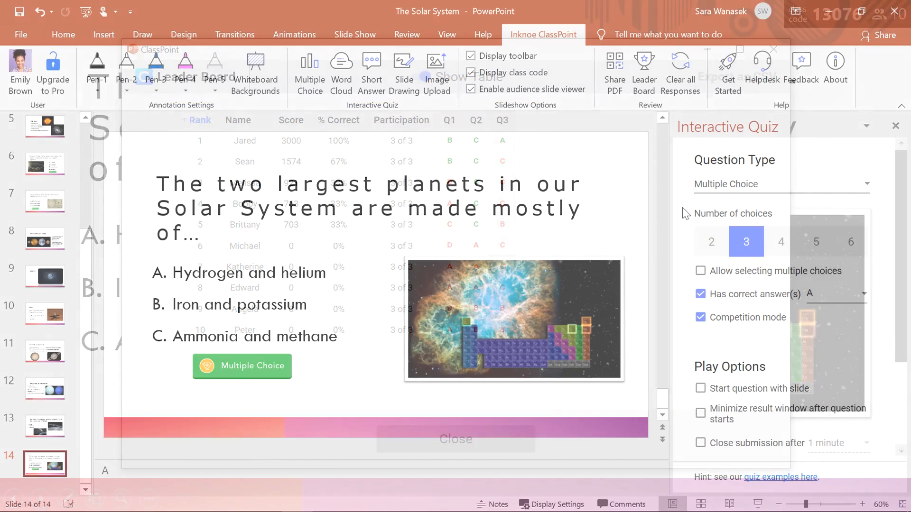
- Reopen the leaderboard from the ClassPoint ribbon in the slide 14 editing view
click(455, 438)
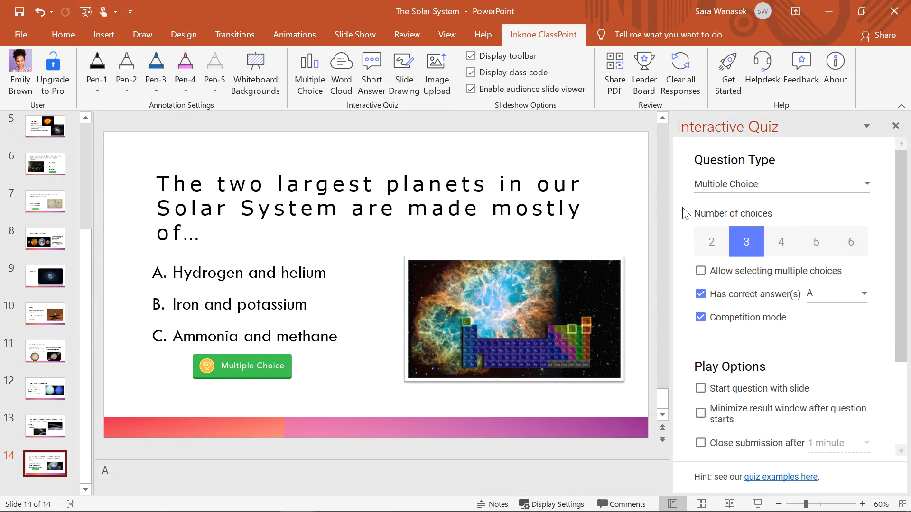
mouse_move(685, 210)
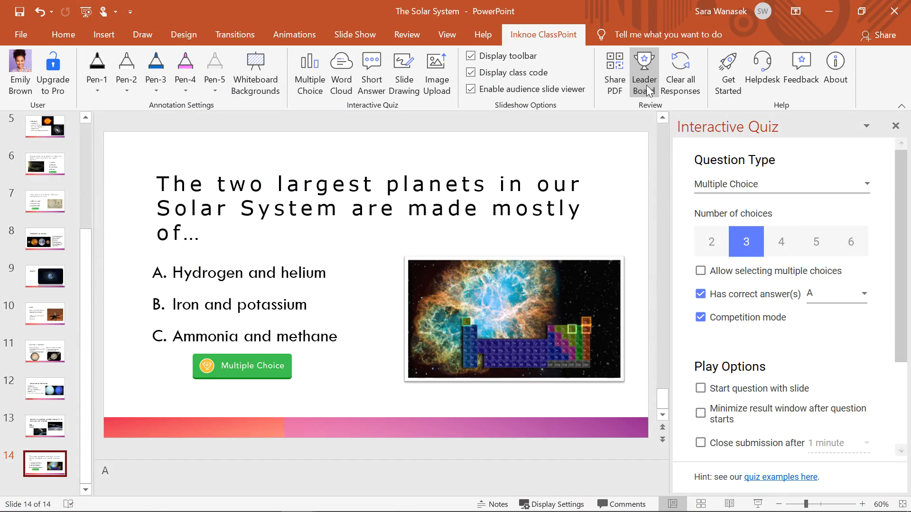
click(644, 66)
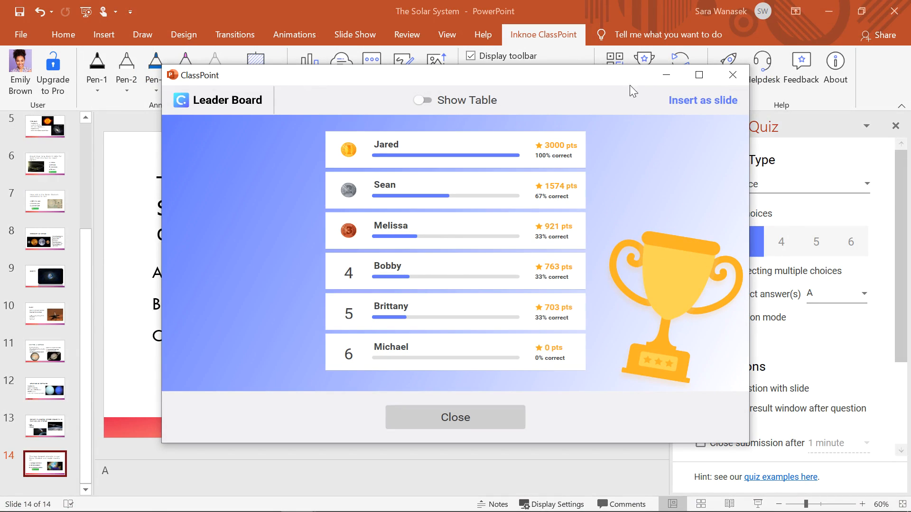
- Switch the leaderboard to the Show Table view listing all ten students' Q1–Q3 results
click(422, 100)
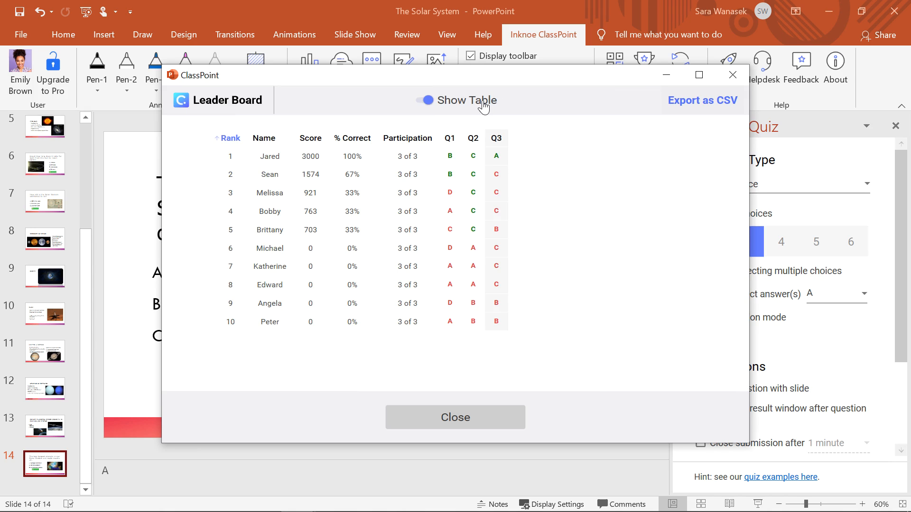
mouse_move(630, 107)
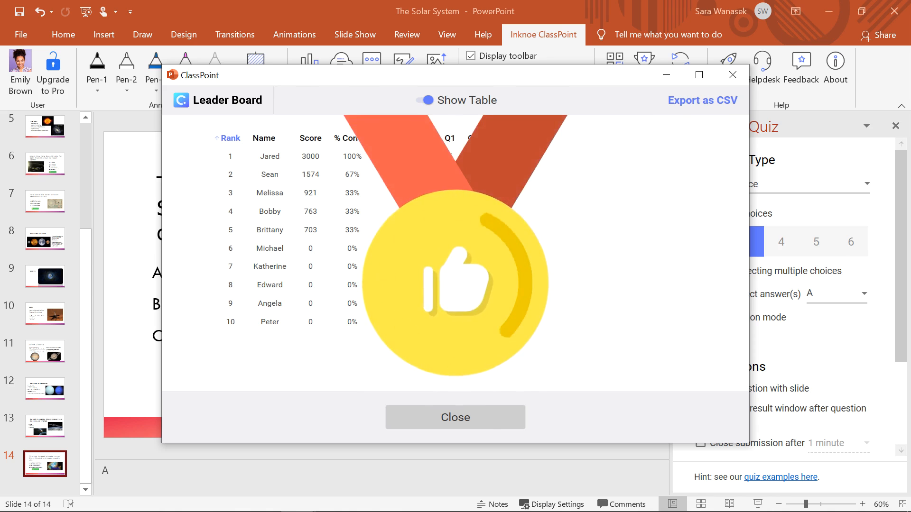
click(425, 99)
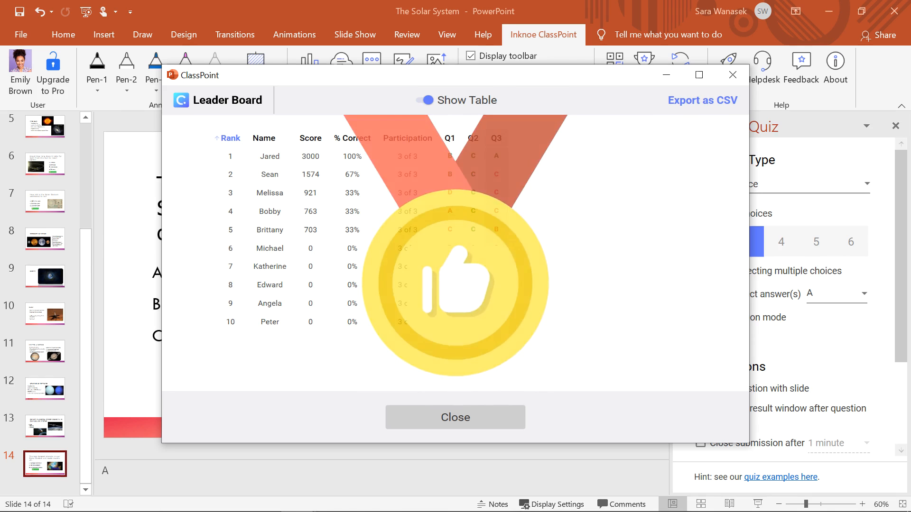